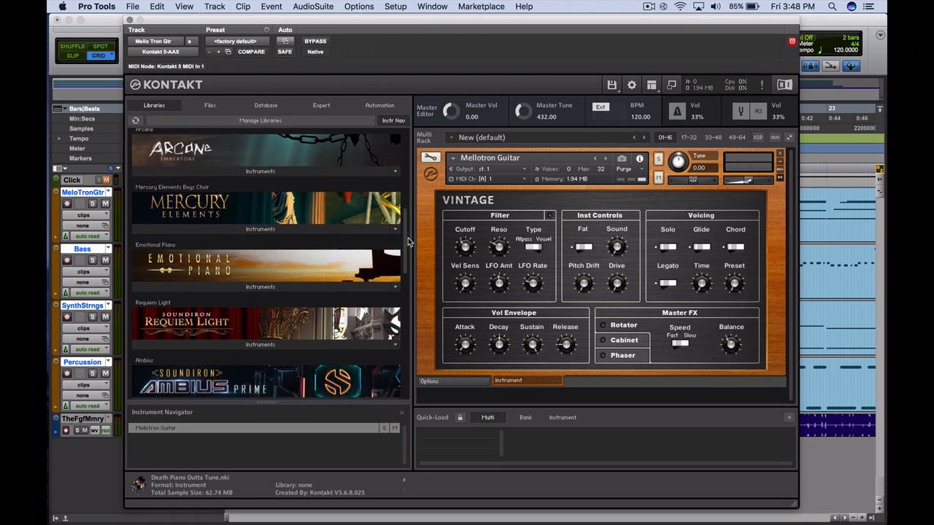
- Browse the Kontakt installed libraries list for the Mellotron Guitar track
scroll("down", 3)
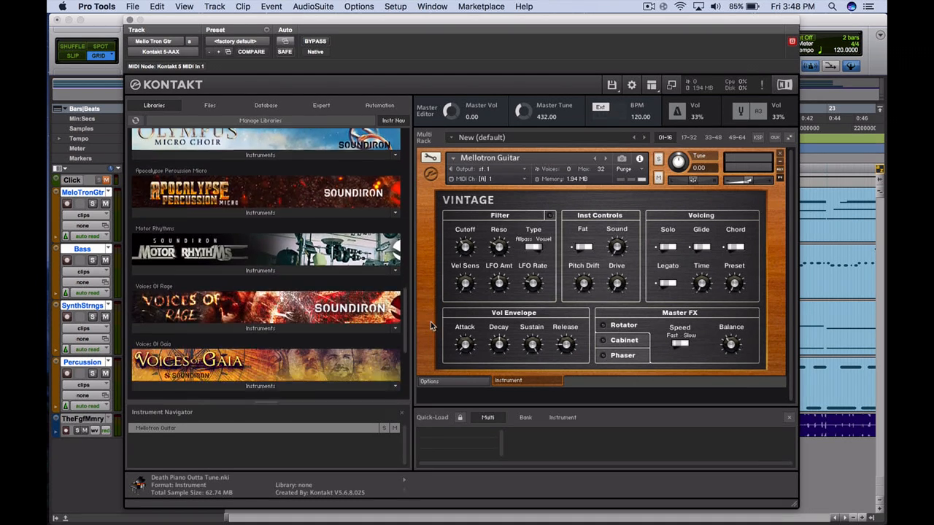
scroll("up", 3)
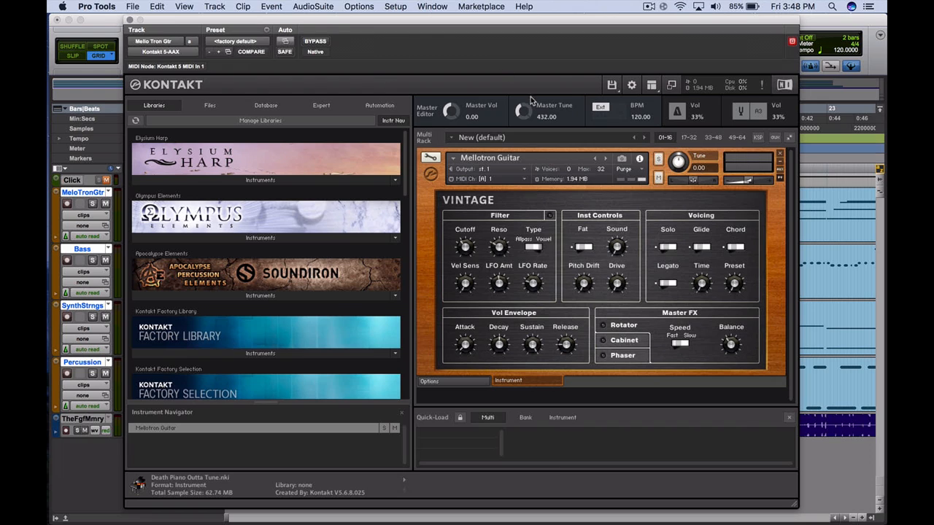
mouse_move(540, 129)
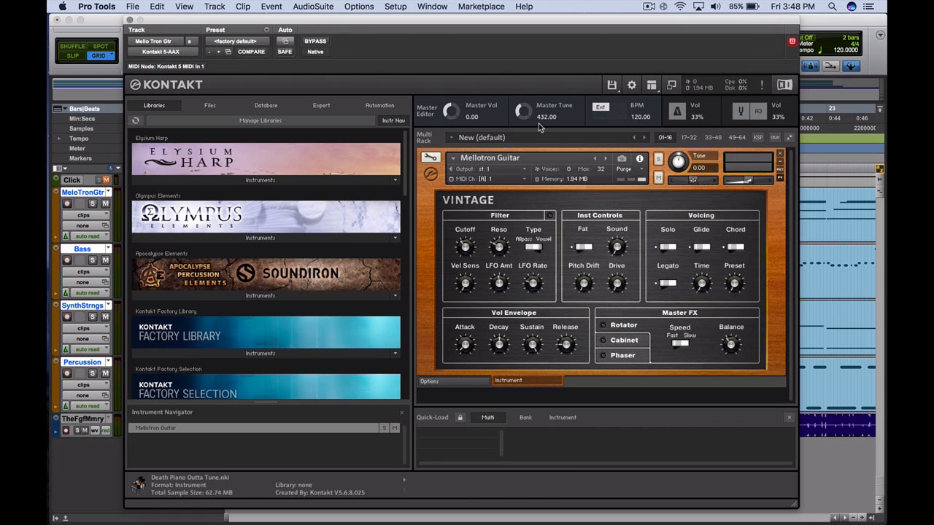
mouse_move(132, 22)
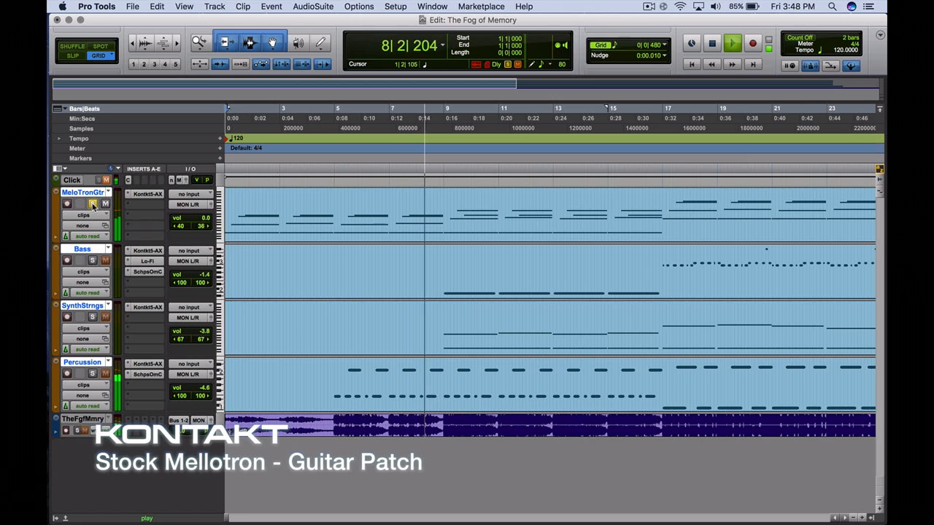
left_click(733, 44)
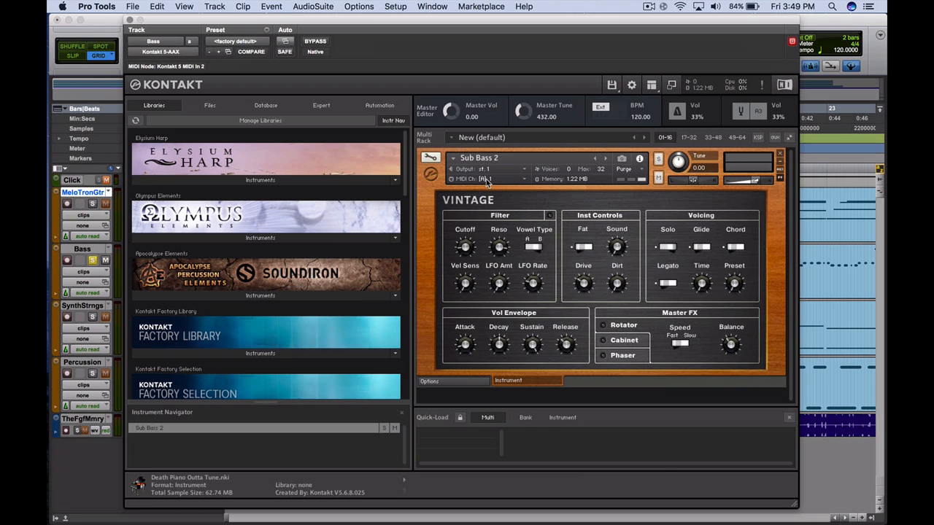
mouse_move(485, 180)
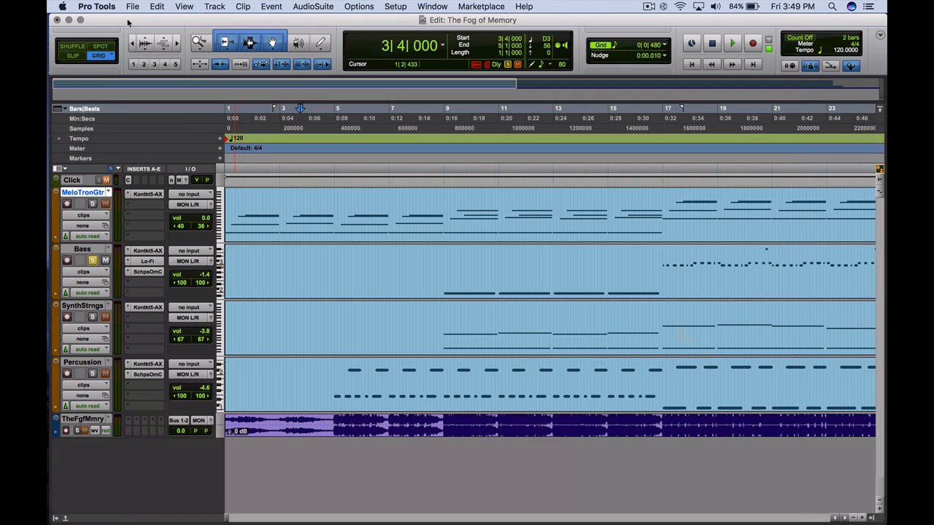
- Bring up the Bass track's Lo-Fi distortion effect, set to Digital Destruction 3
left_click(147, 261)
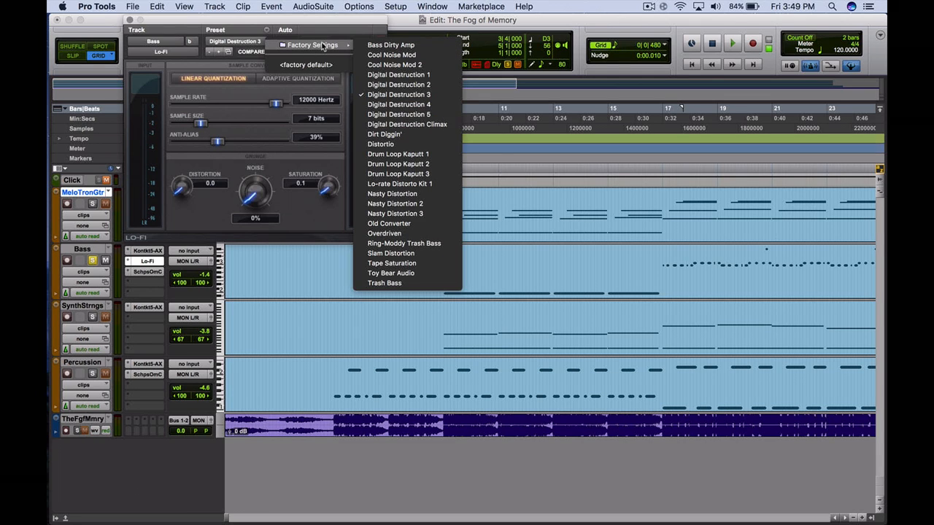
mouse_move(394, 65)
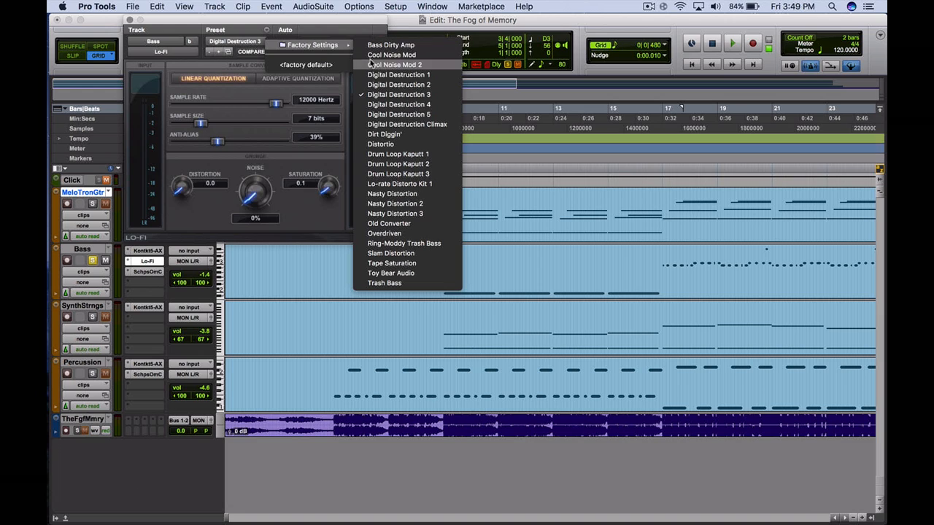
mouse_move(393, 155)
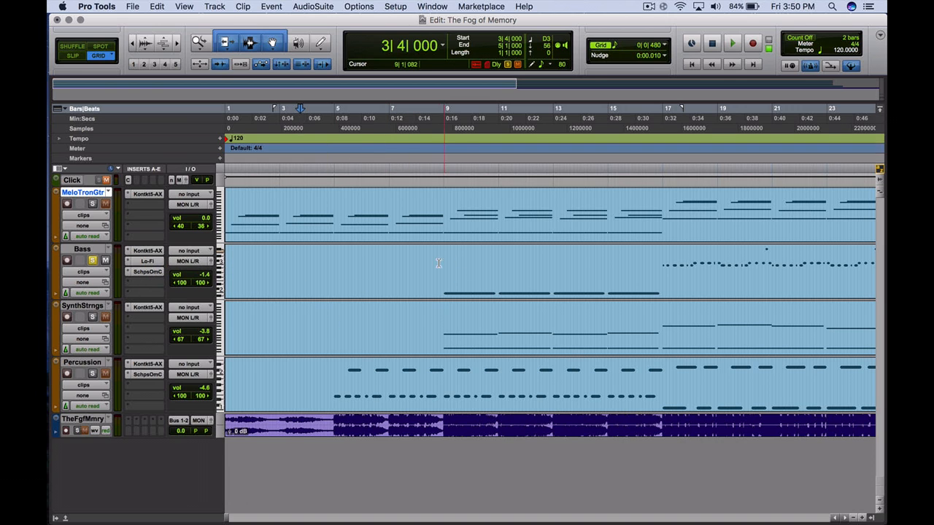
left_click(660, 251)
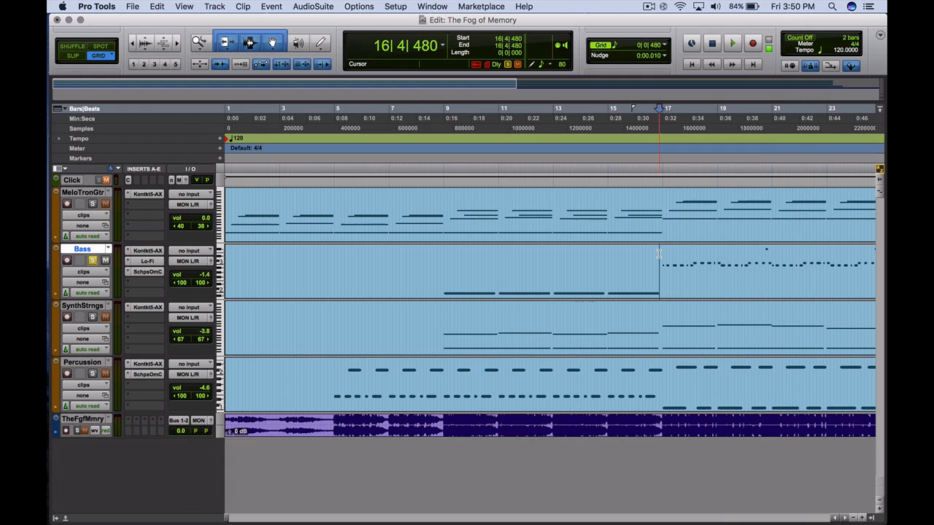
- Show the Arctic Strings Degraded preset and its effects page on the SynthStrings track
left_click(732, 44)
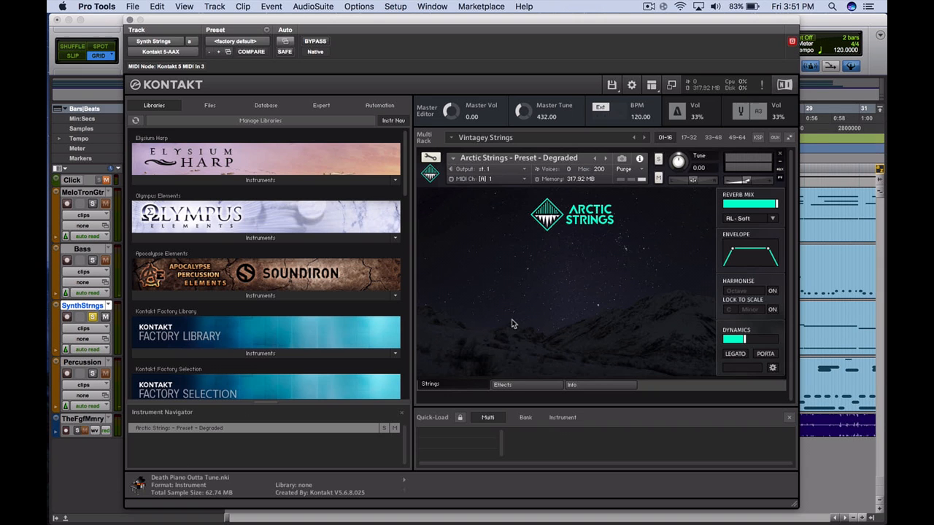
left_click(502, 386)
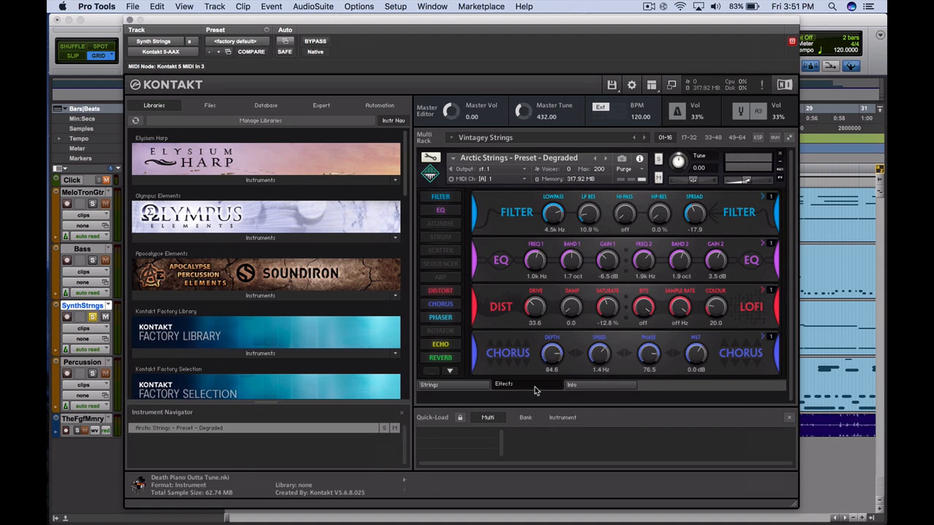
mouse_move(514, 345)
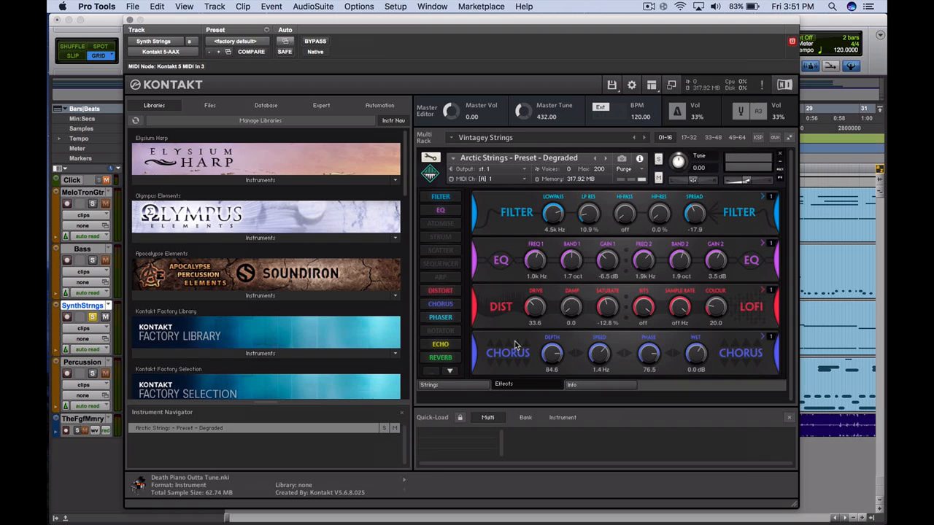
mouse_move(440, 276)
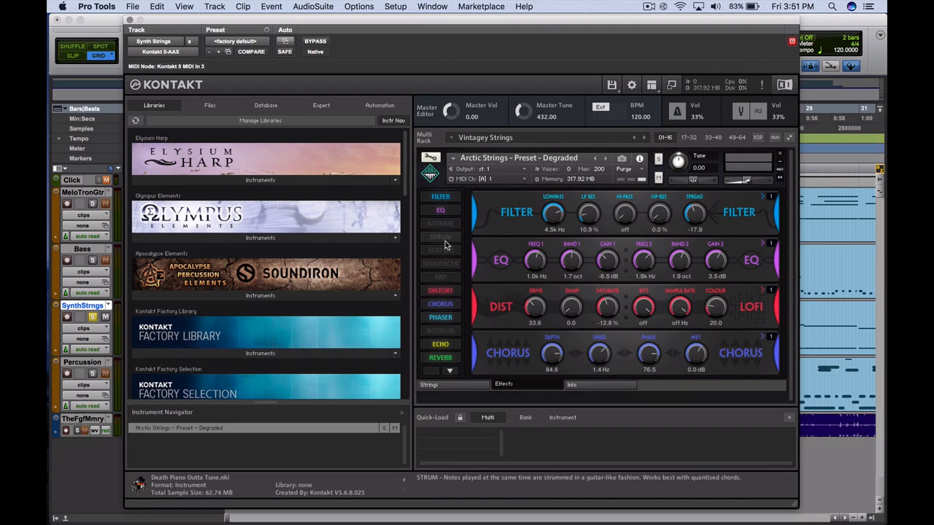
- Return the Arctic Strings Degraded instrument to its main Strings page
left_click(572, 384)
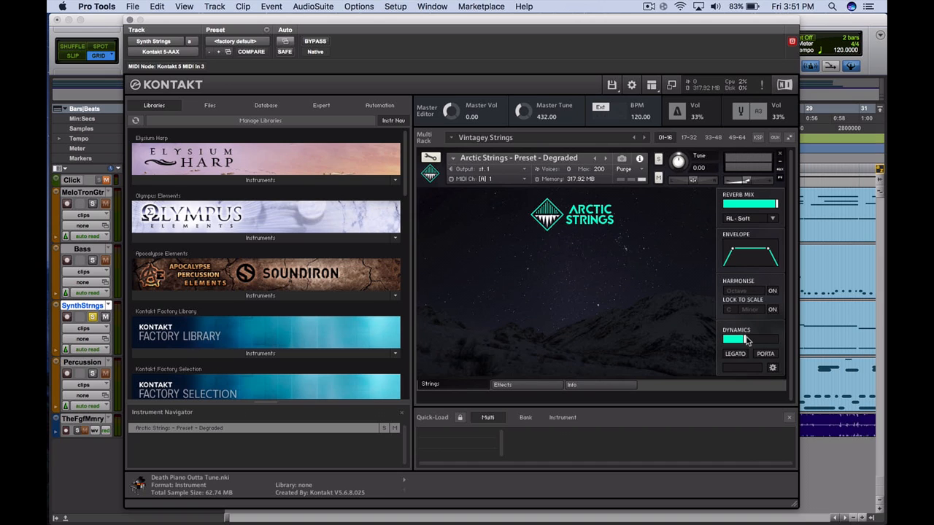
mouse_move(578, 379)
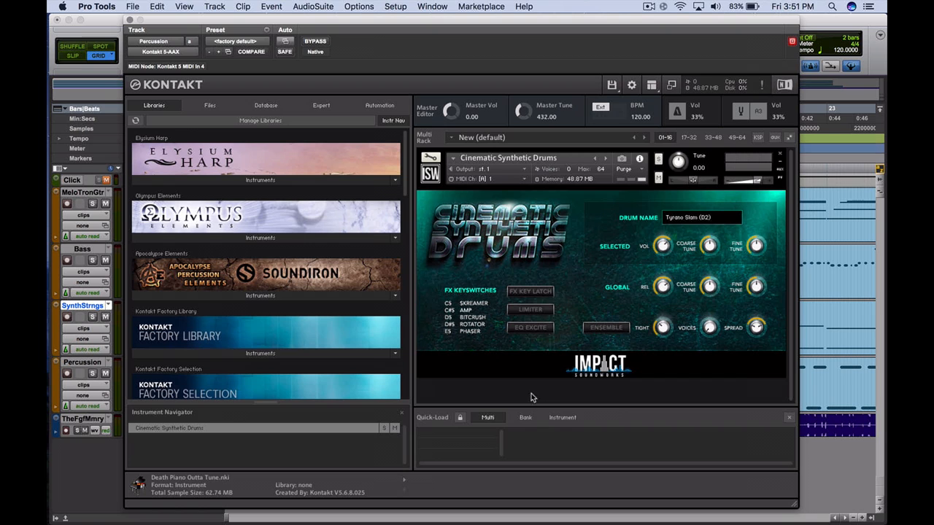
mouse_move(491, 279)
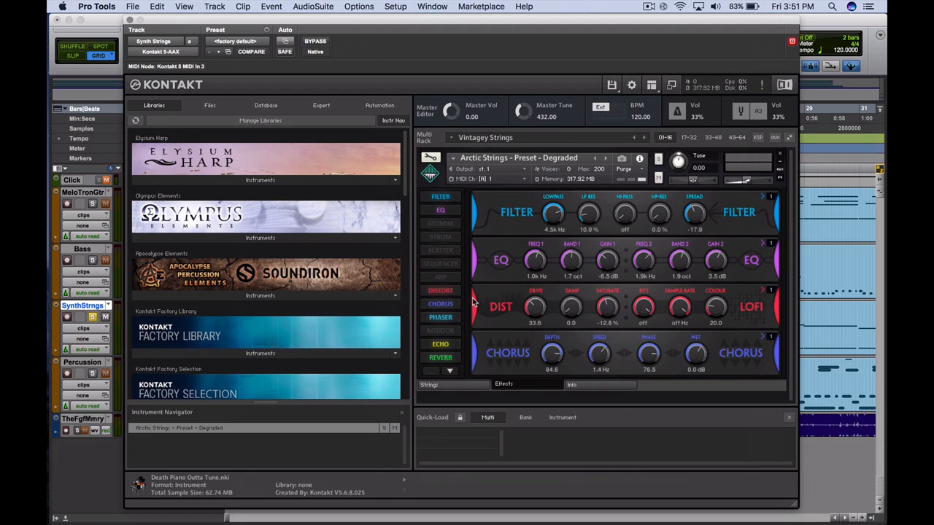
- Revisit the Arctic Strings Effects page before leaving Kontakt
left_click(572, 385)
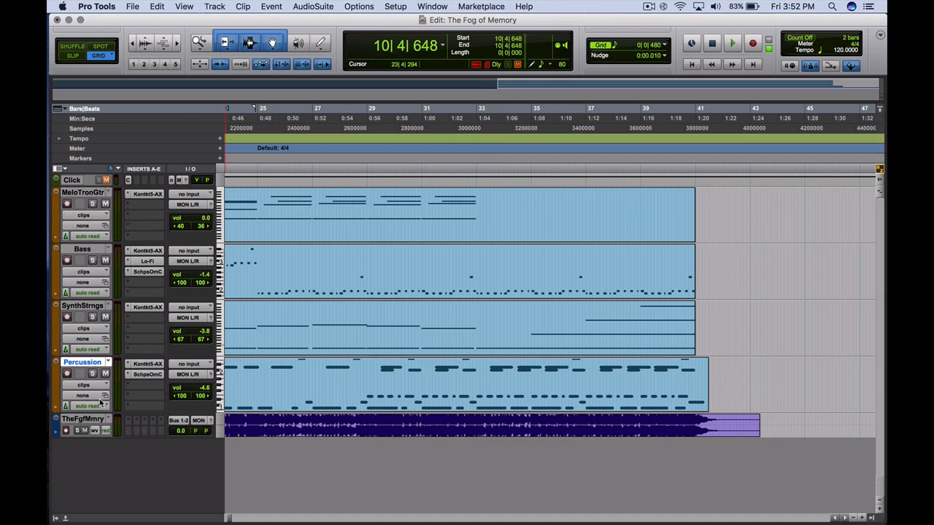
- Place the playhead near bar 26 and play all five tracks together
left_click(373, 417)
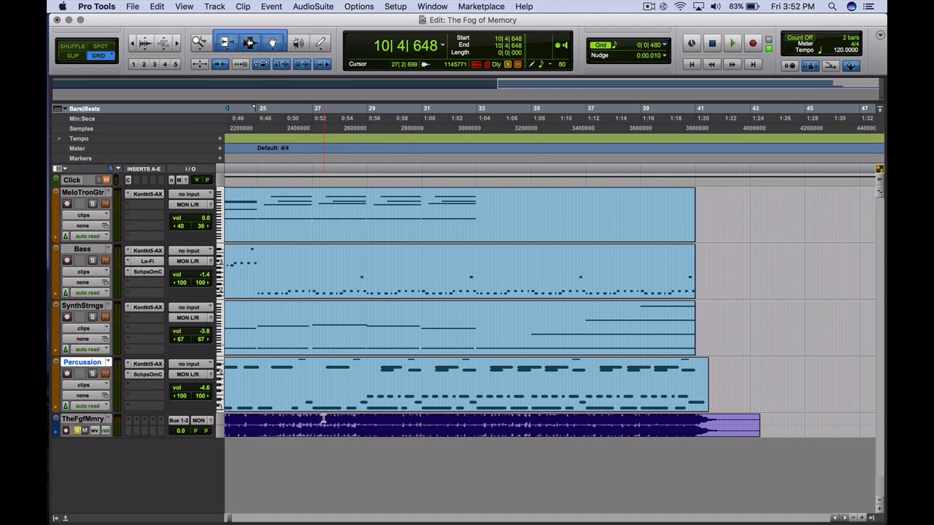
left_click(307, 420)
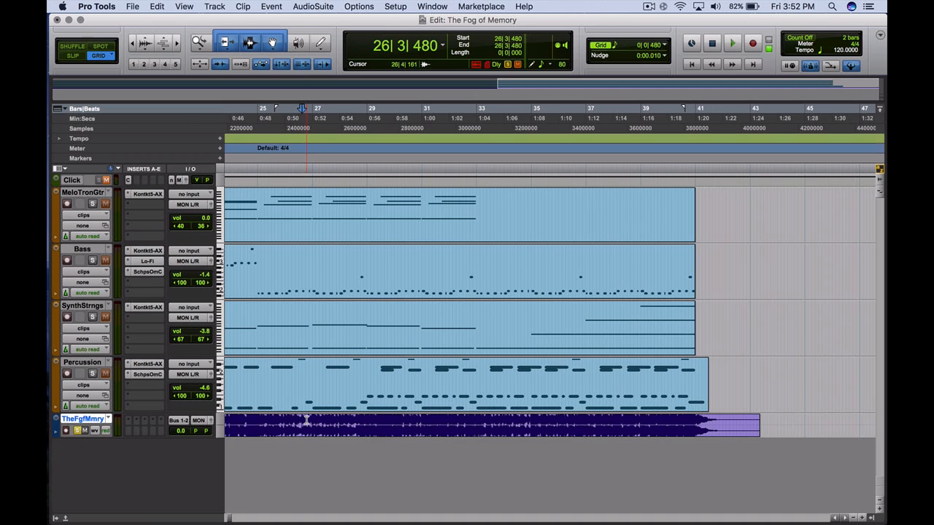
left_click(733, 42)
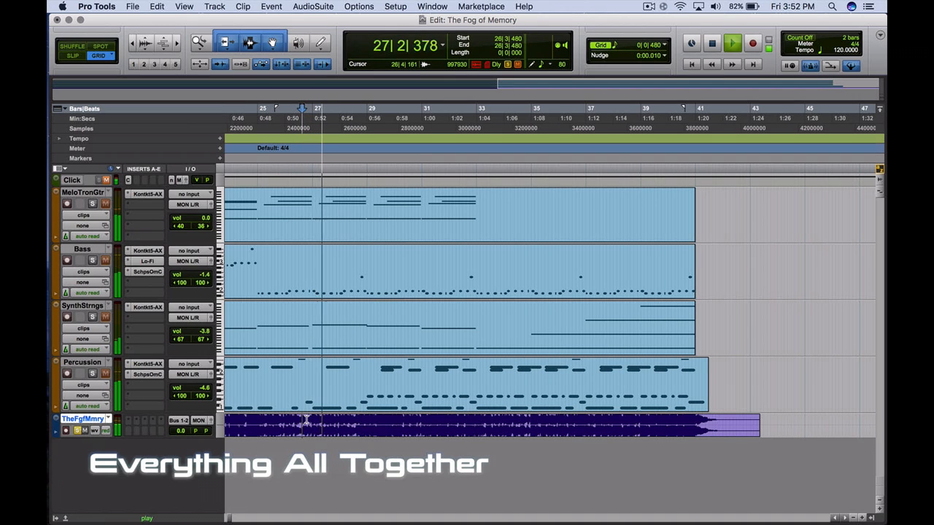